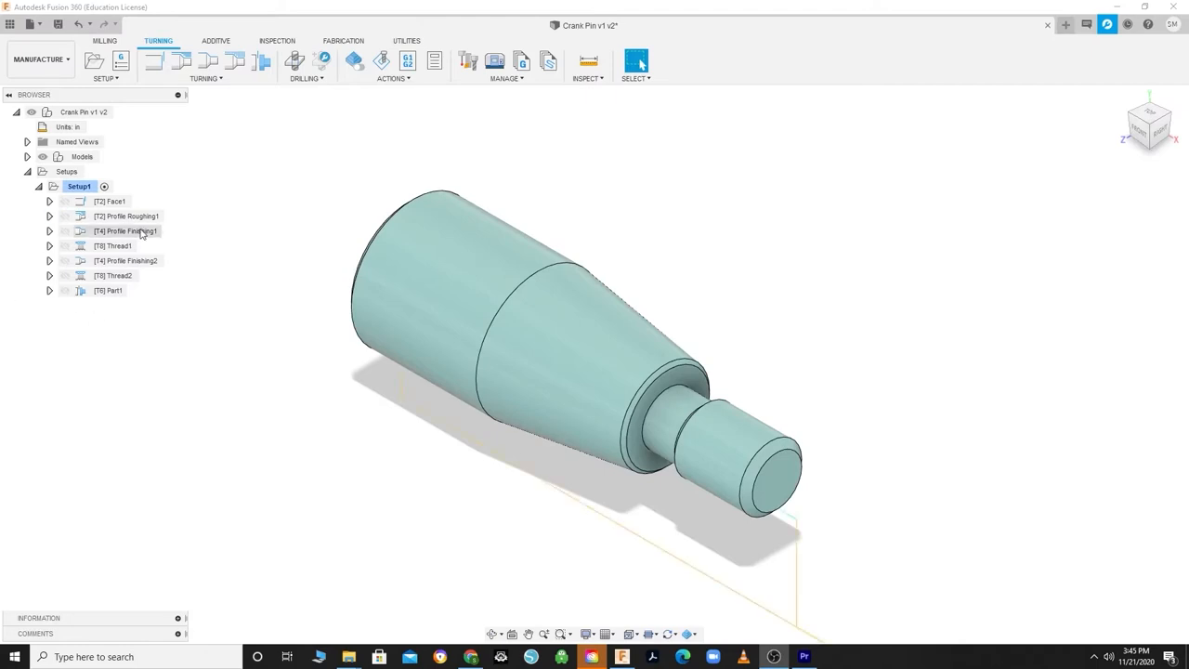
Edit Profile Finishing1 and pick tool 4 - VNMT (35 deg. TC) from Lathe Tools for Class.
double_click(125, 231)
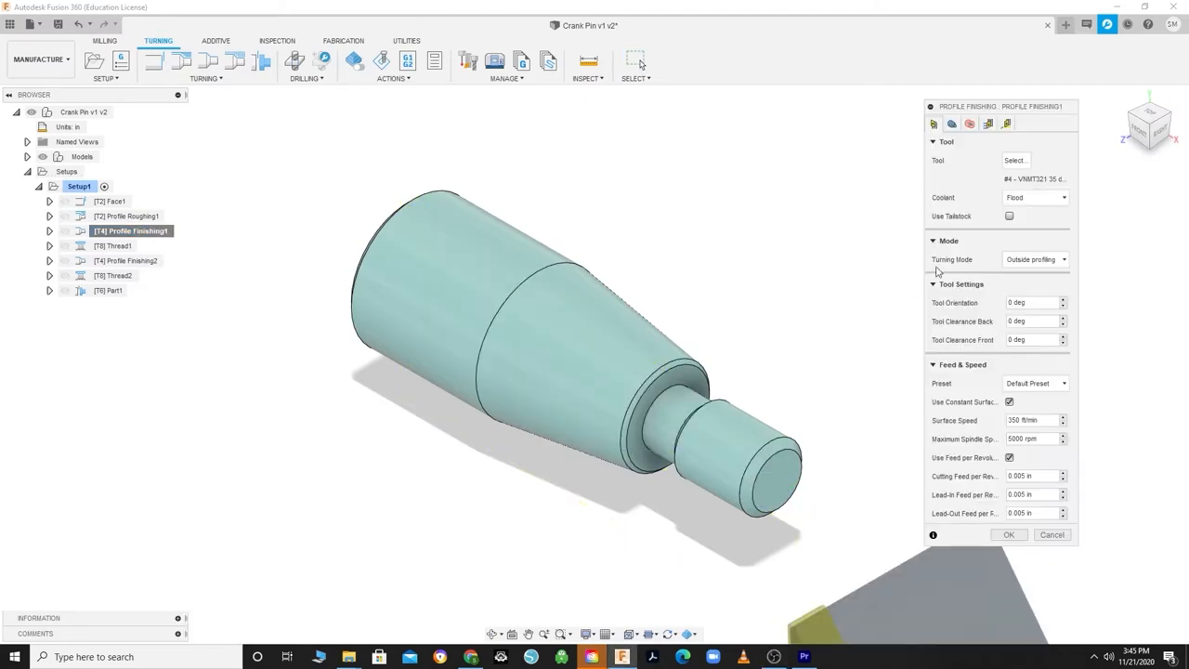
left_click(1014, 160)
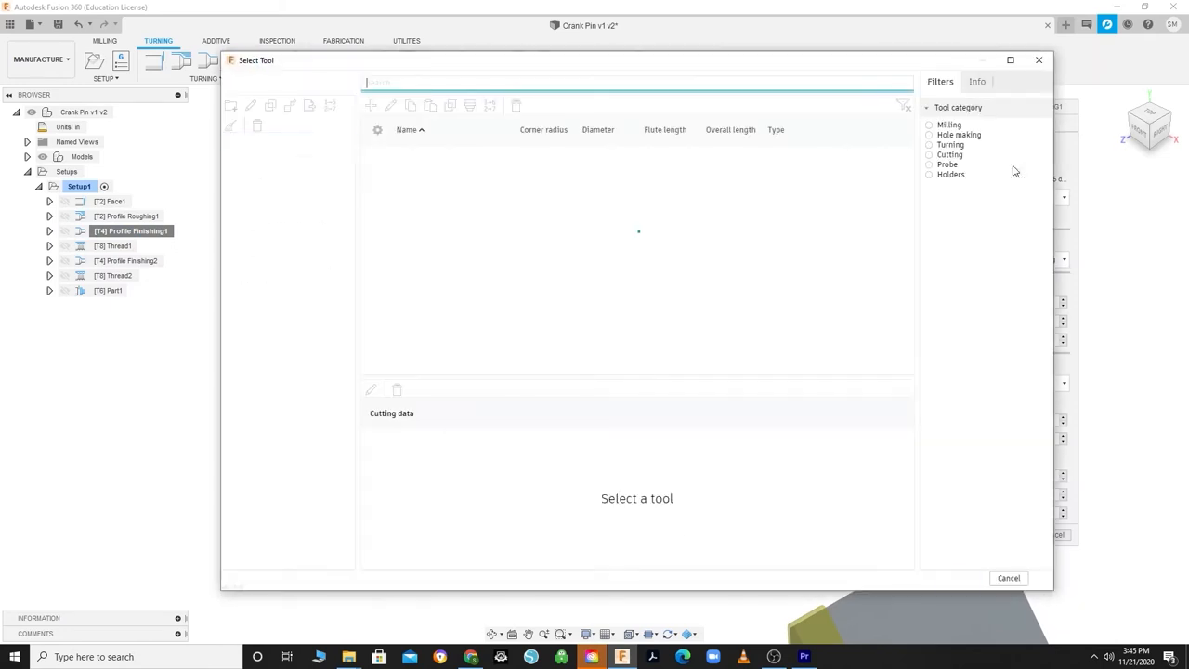
left_click(287, 228)
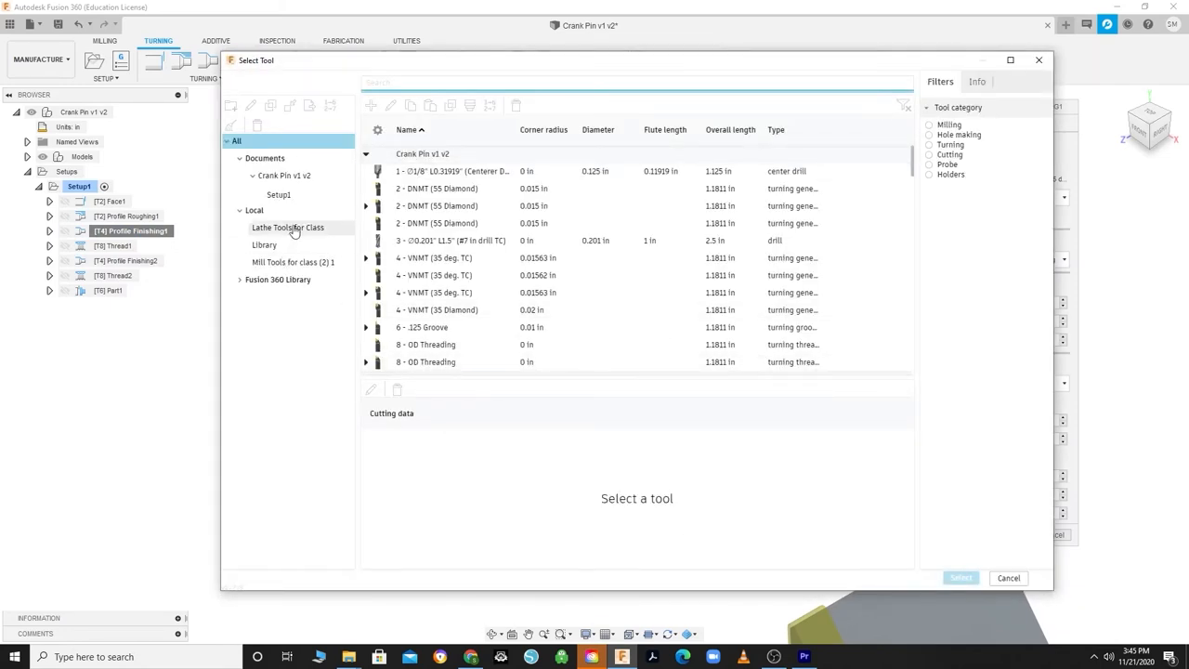
left_click(287, 227)
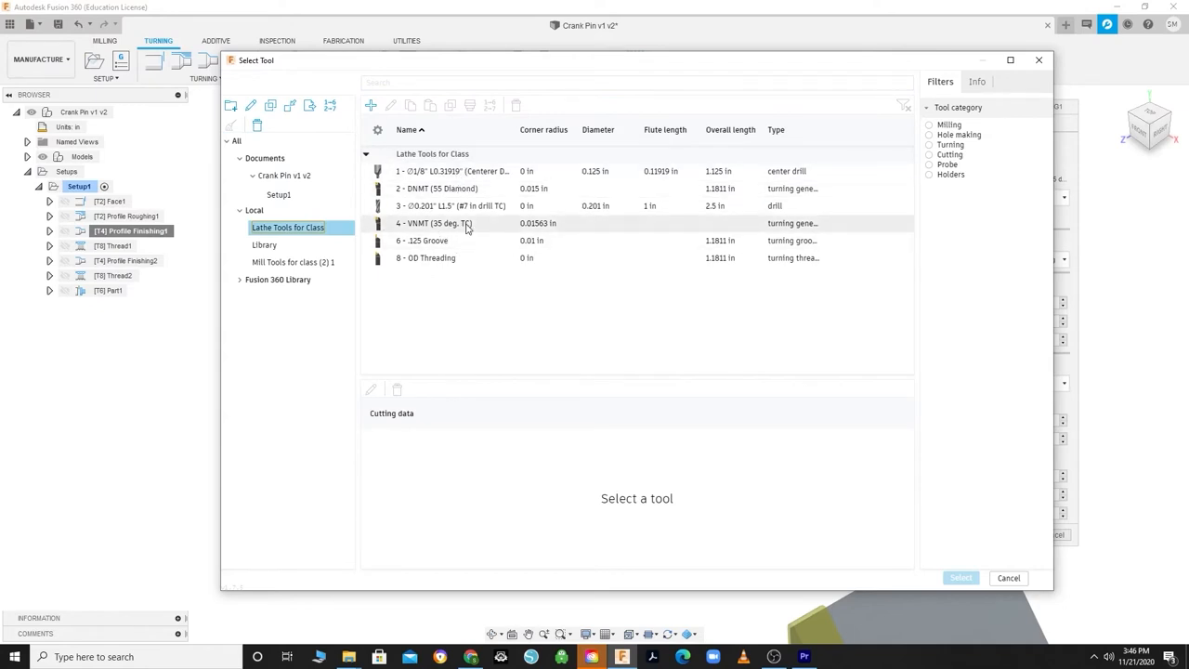
left_click(452, 223)
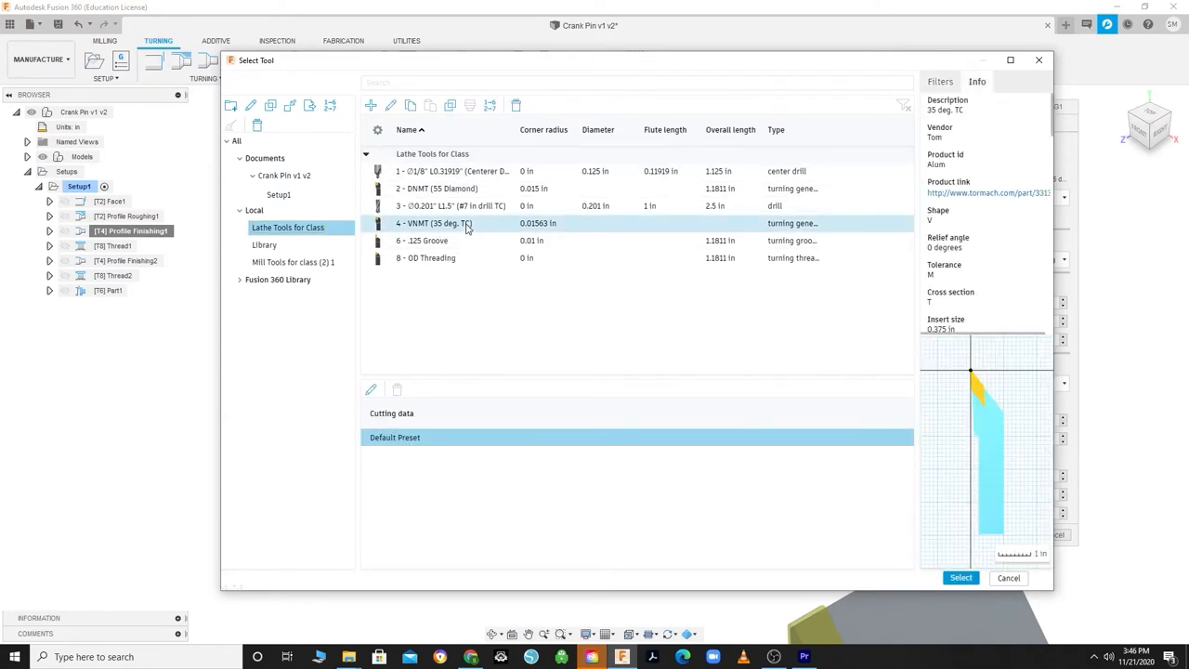
Edit tool 4's definition and go to its Post processor Turret setting.
right_click(455, 223)
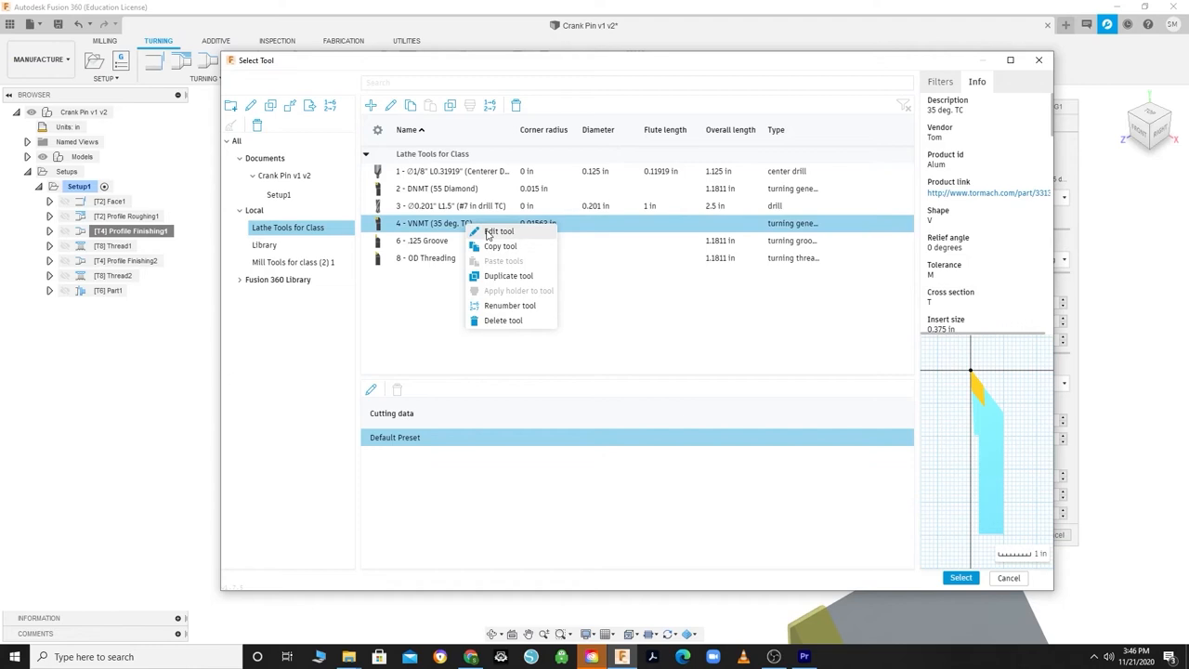
left_click(499, 232)
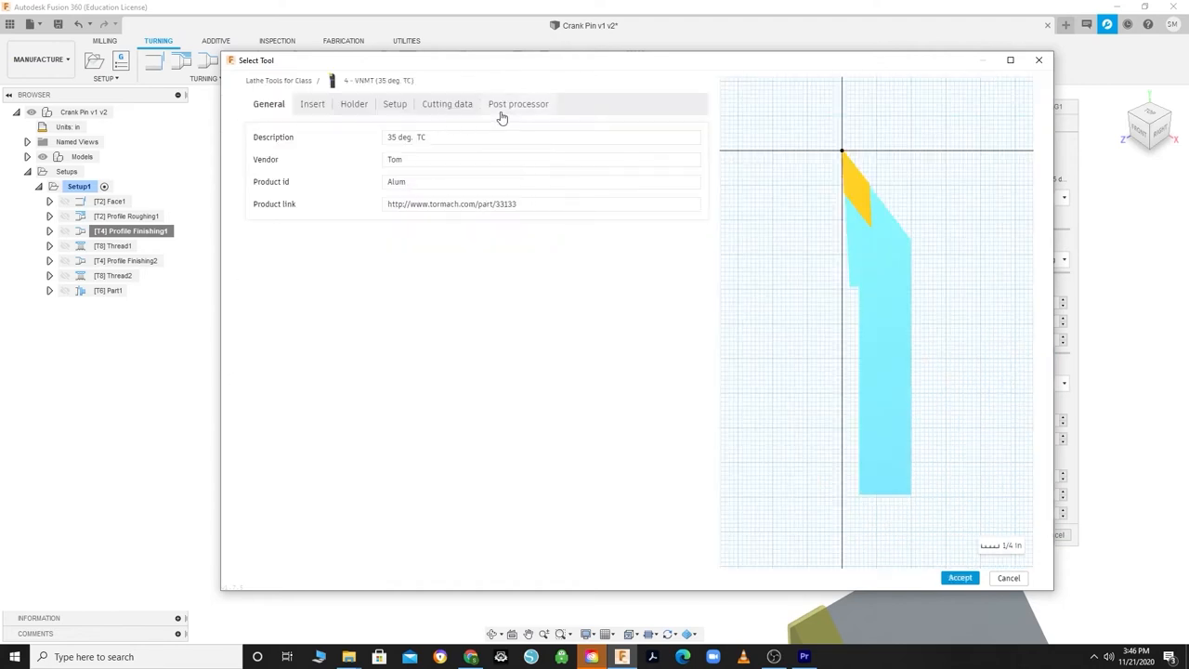
left_click(517, 104)
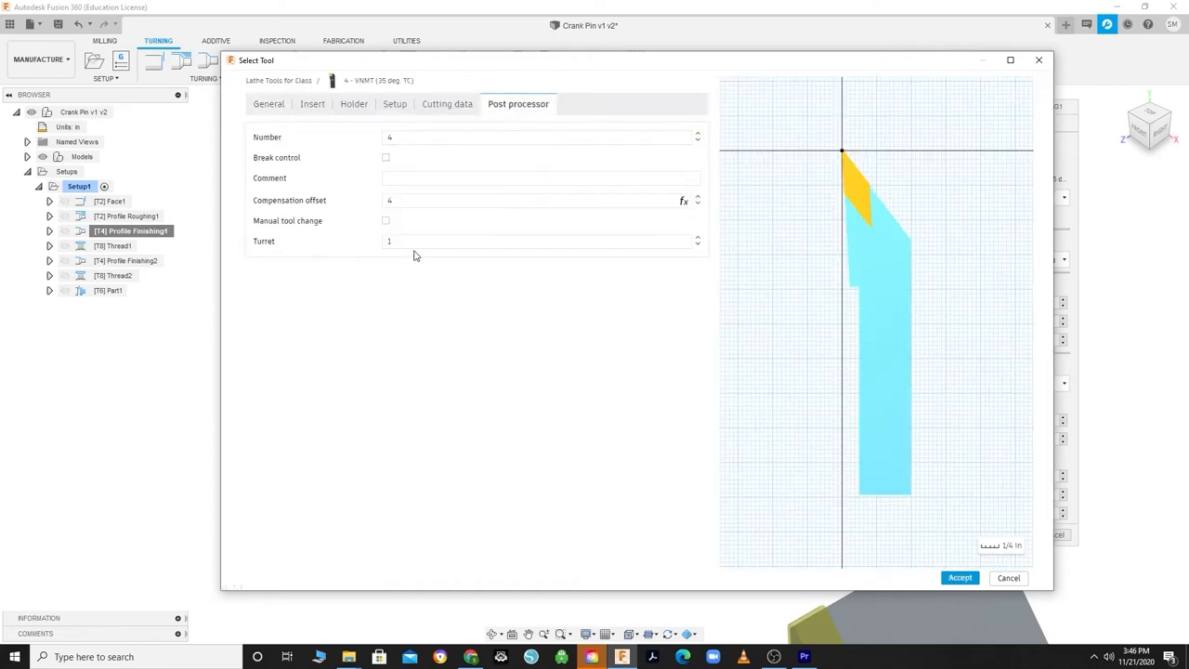
left_click(538, 241)
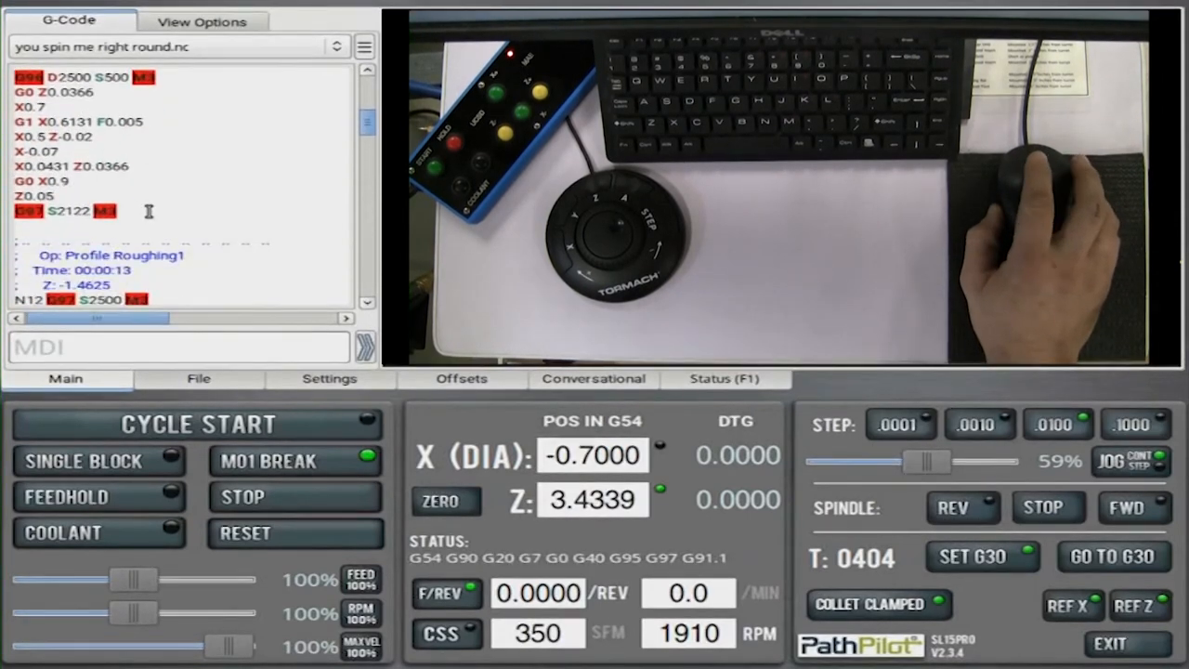
Set the start line just before Op: Profile Finishing1 and press Cycle Start.
scroll("down", 3)
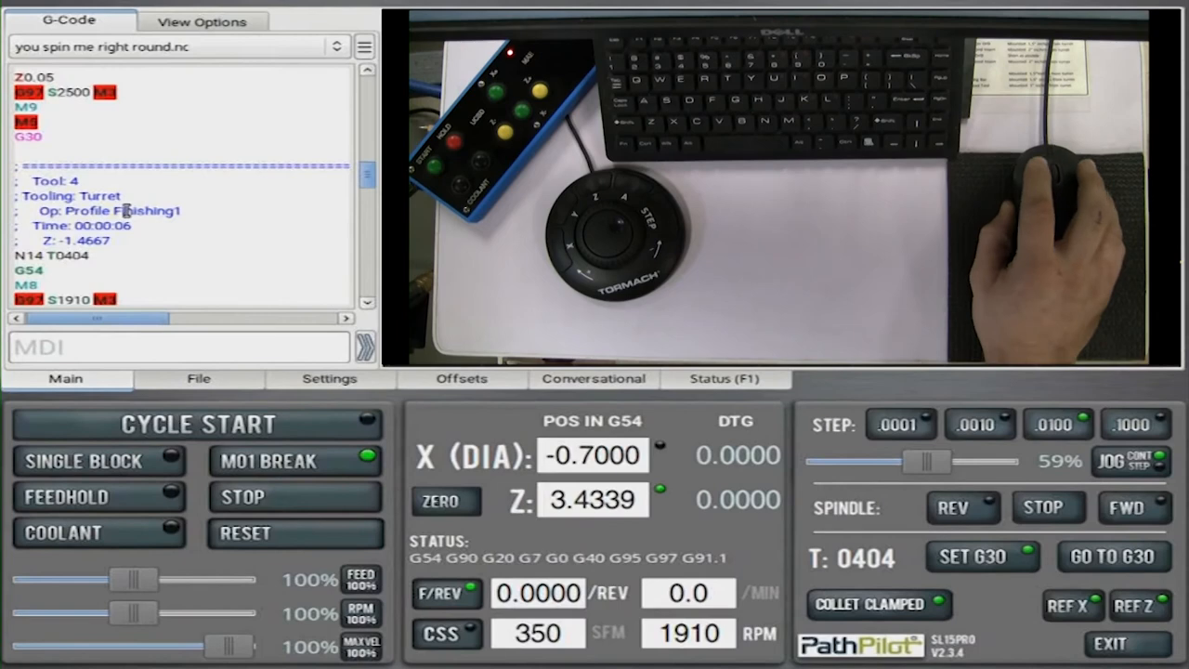
right_click(126, 211)
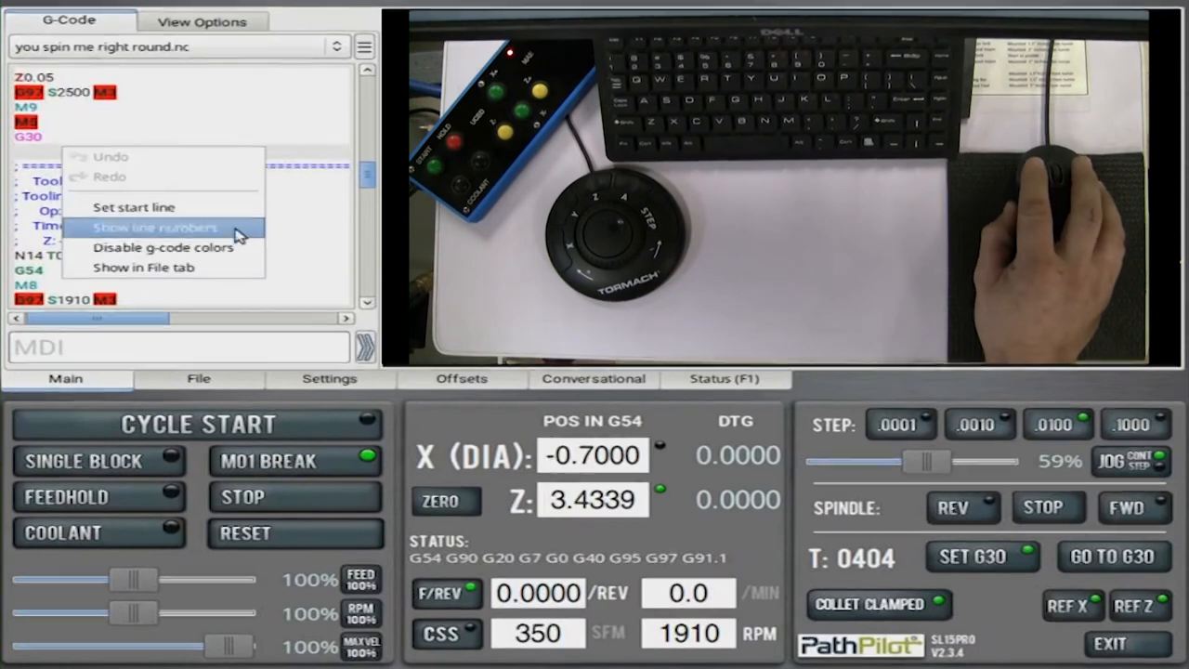
left_click(155, 228)
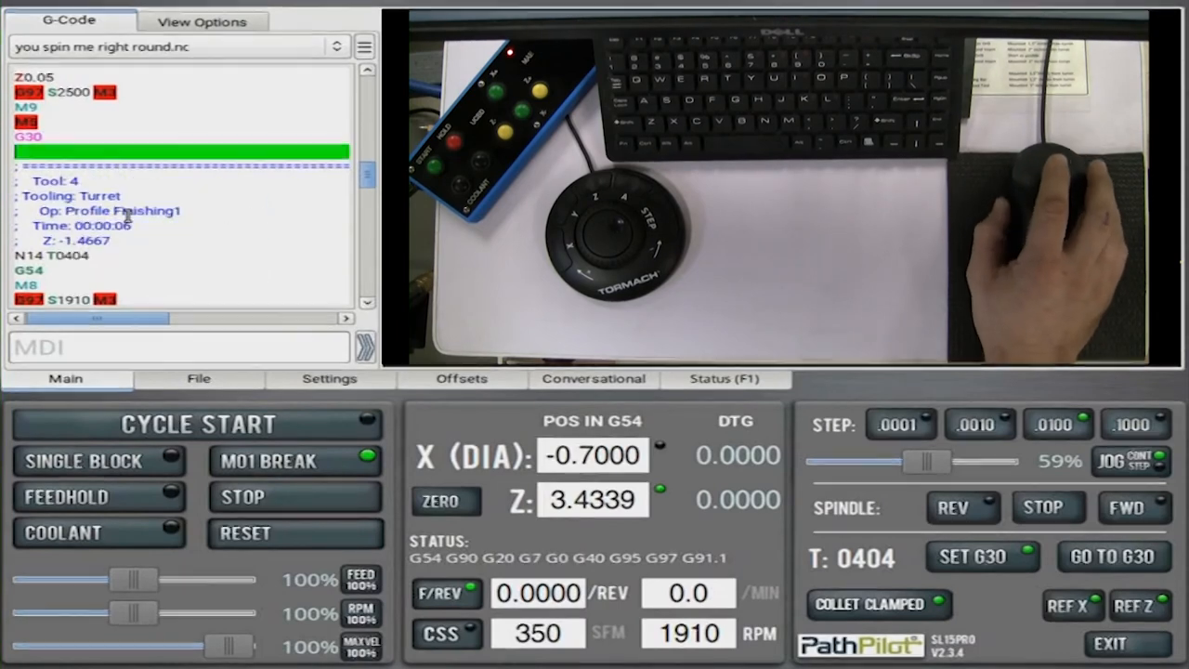
right_click(88, 162)
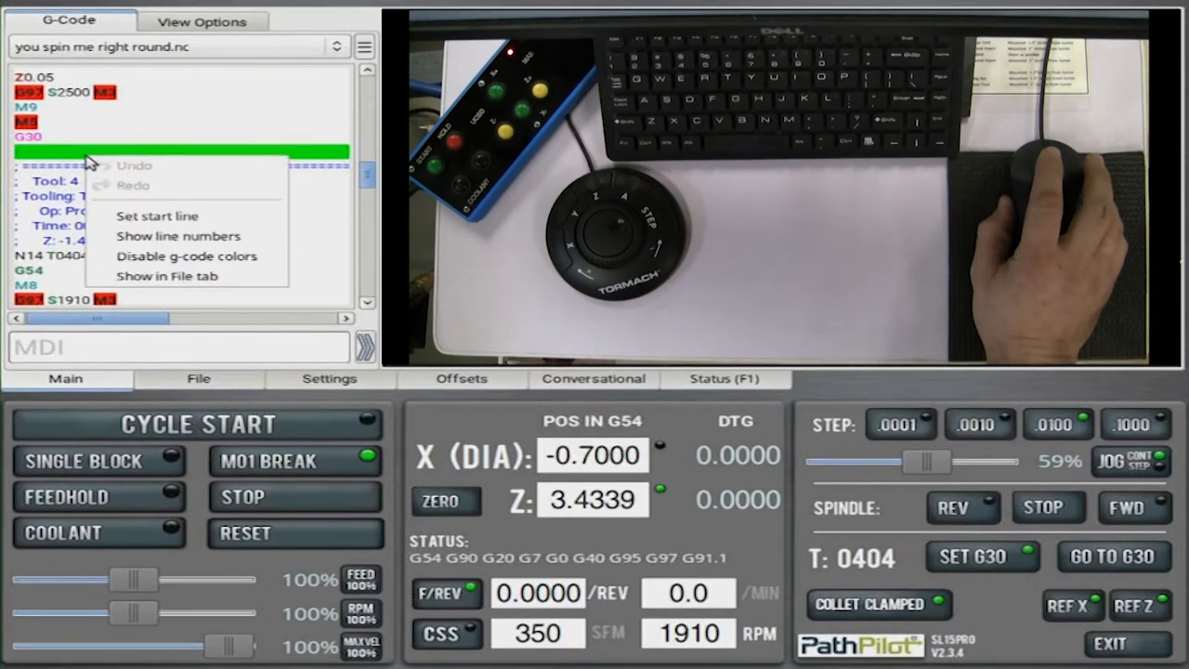
mouse_move(222, 227)
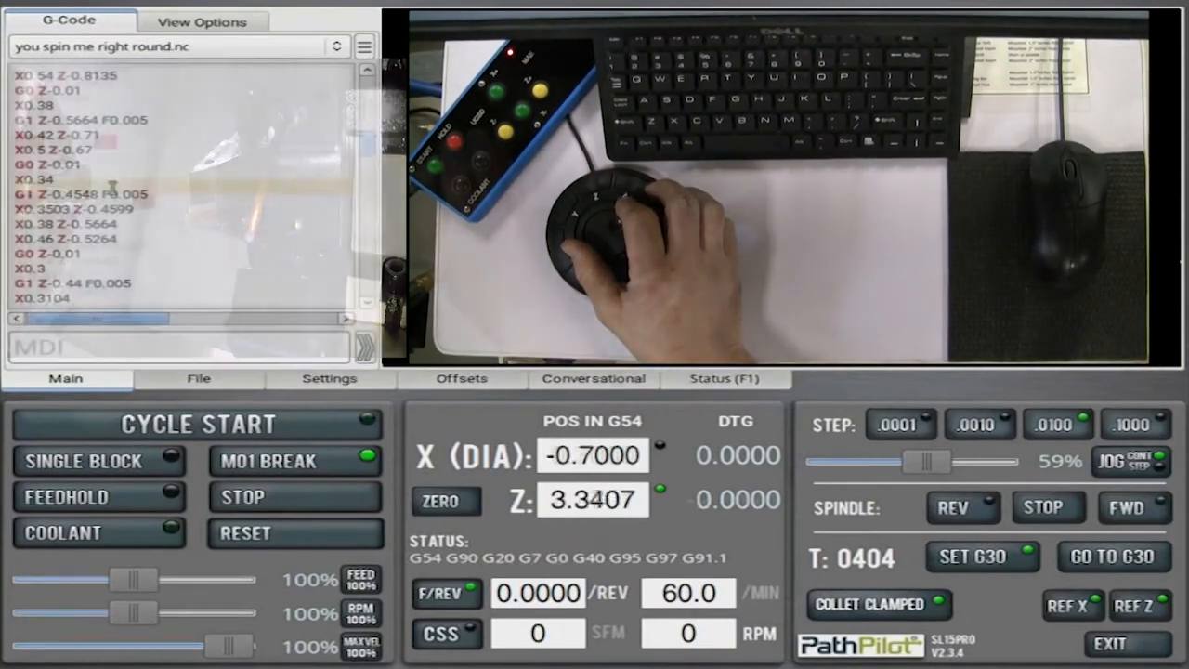
left_click(197, 423)
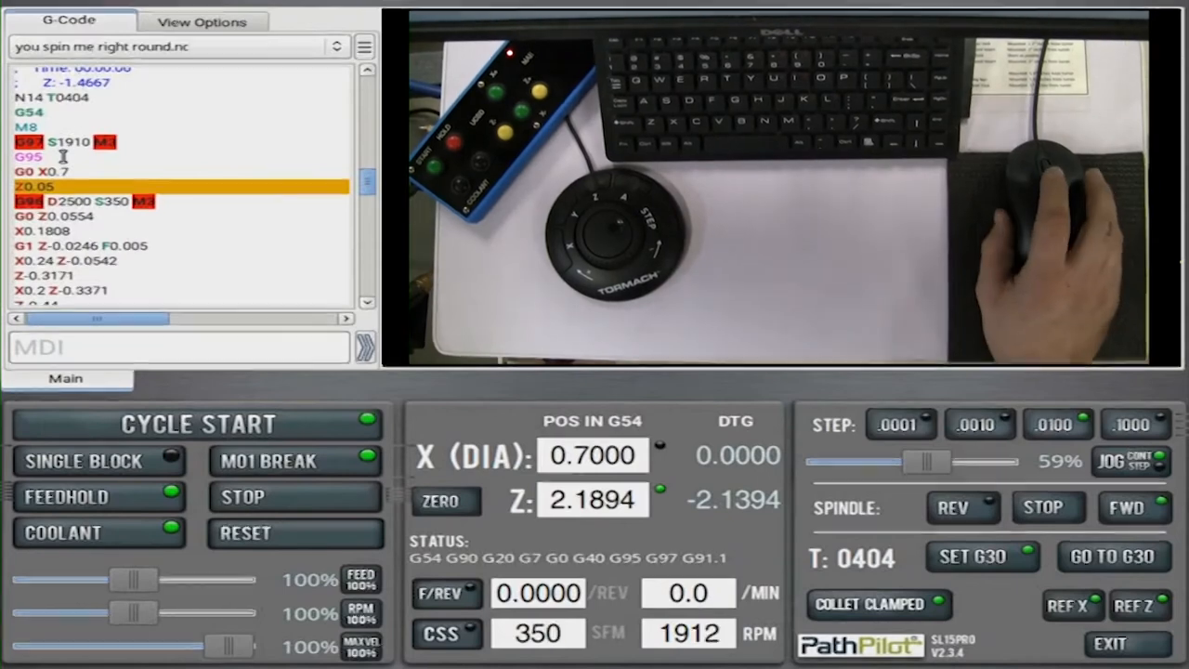